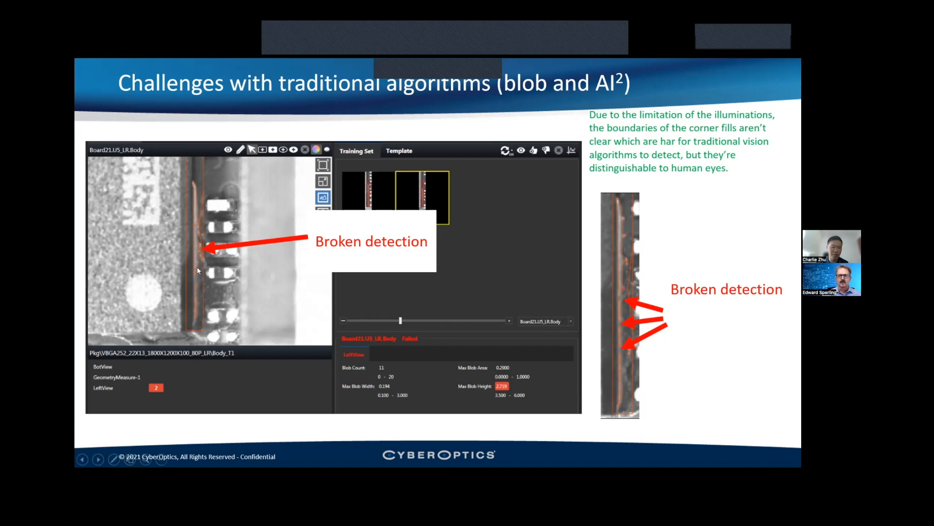
mouse_move(199, 238)
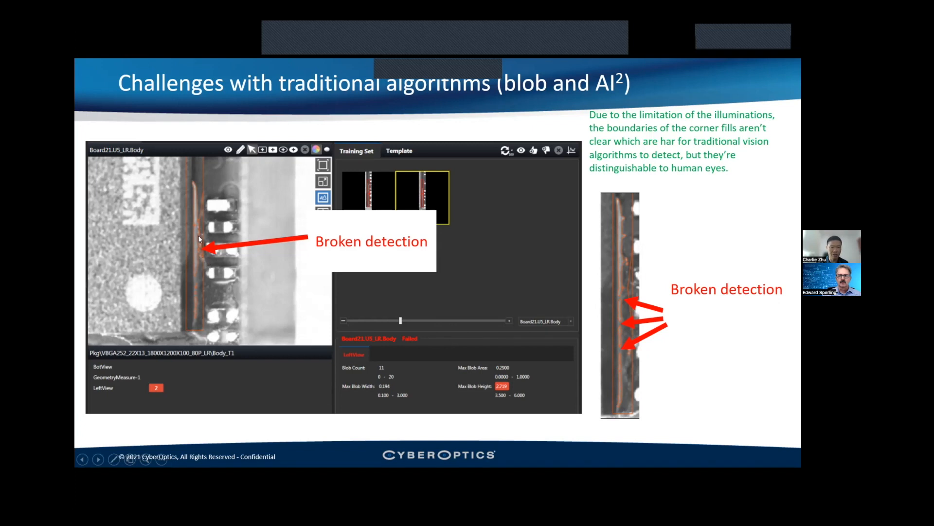
mouse_move(196, 273)
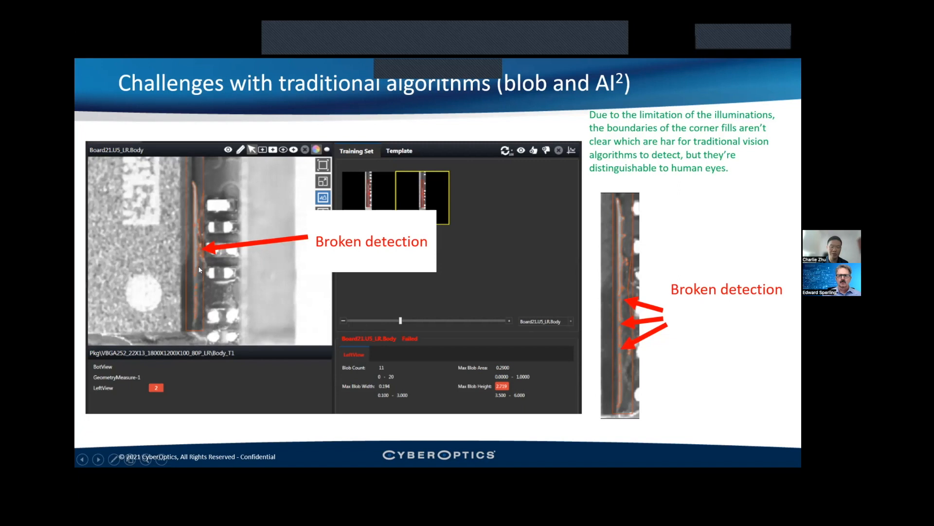
mouse_move(200, 268)
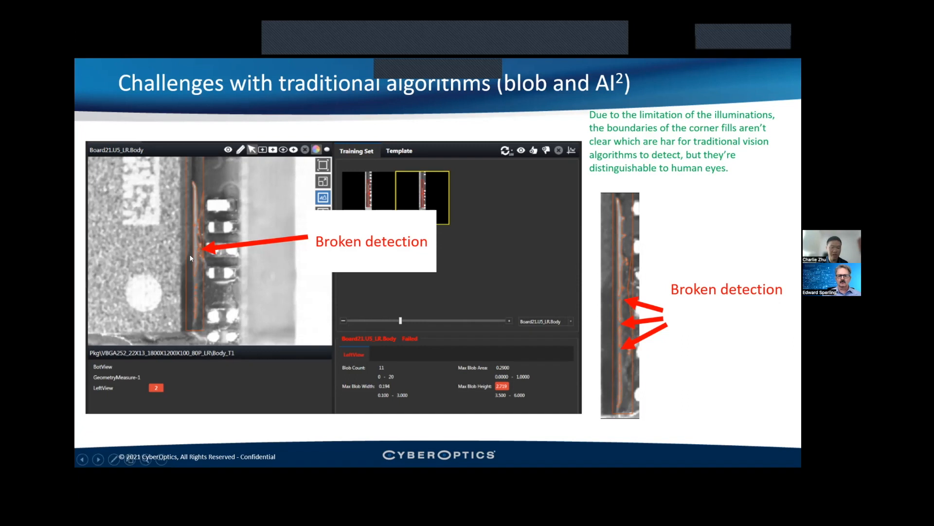
mouse_move(196, 257)
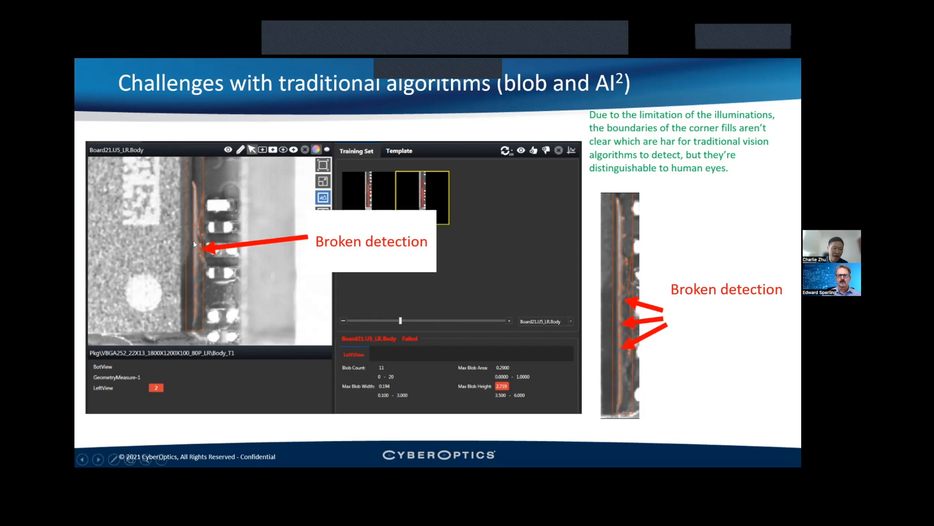
mouse_move(191, 330)
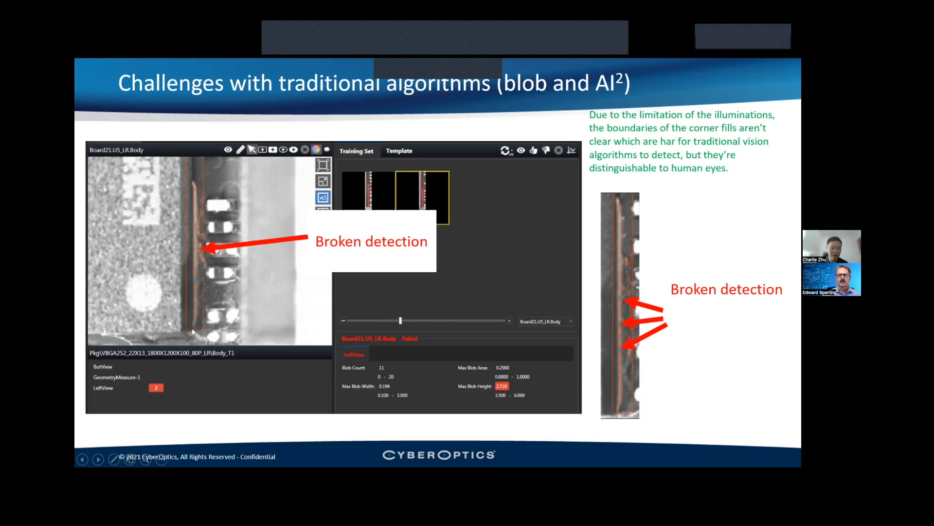
mouse_move(193, 317)
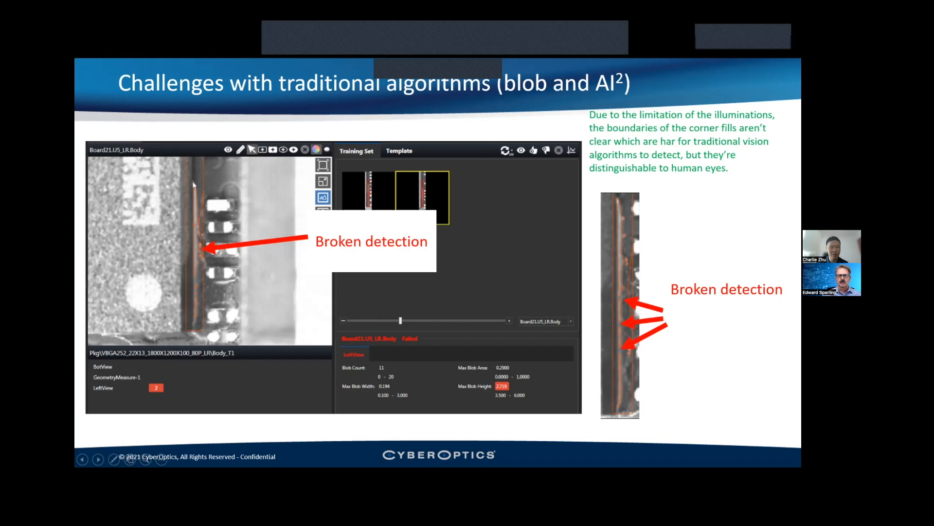
mouse_move(195, 294)
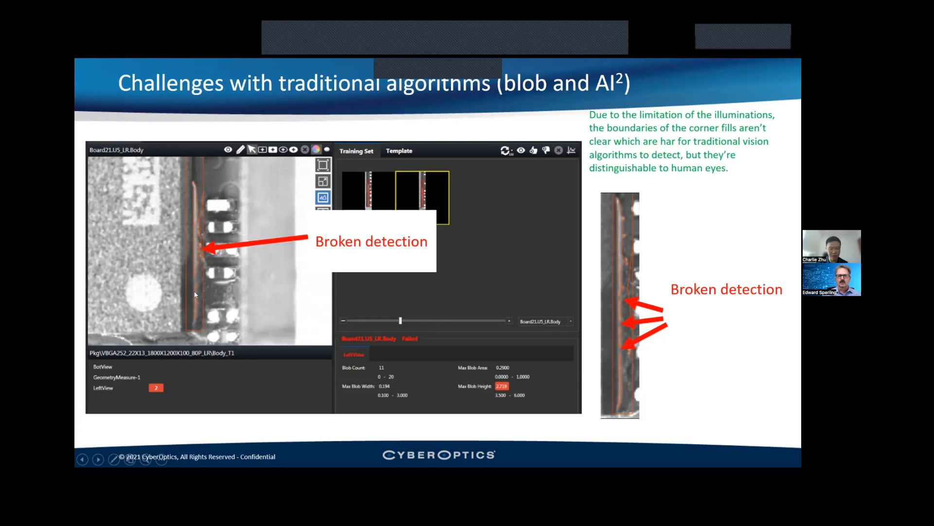
mouse_move(197, 320)
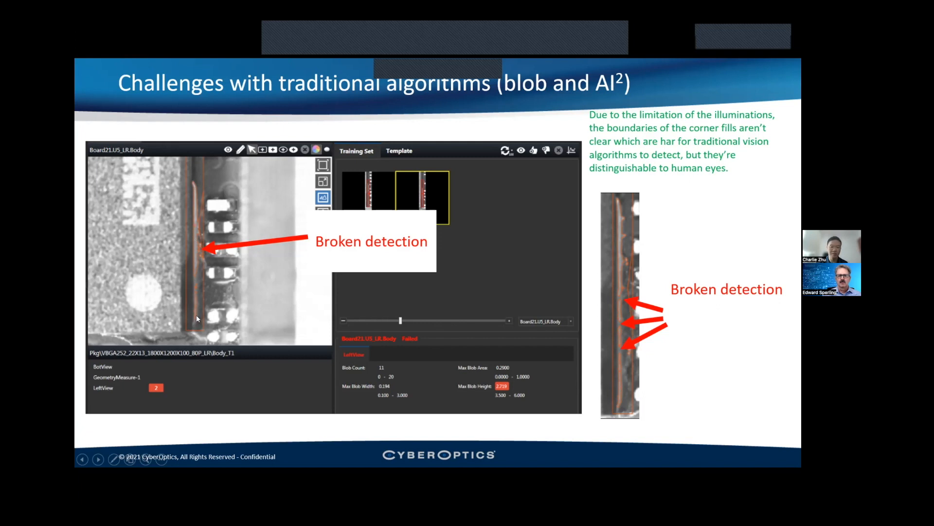
mouse_move(193, 304)
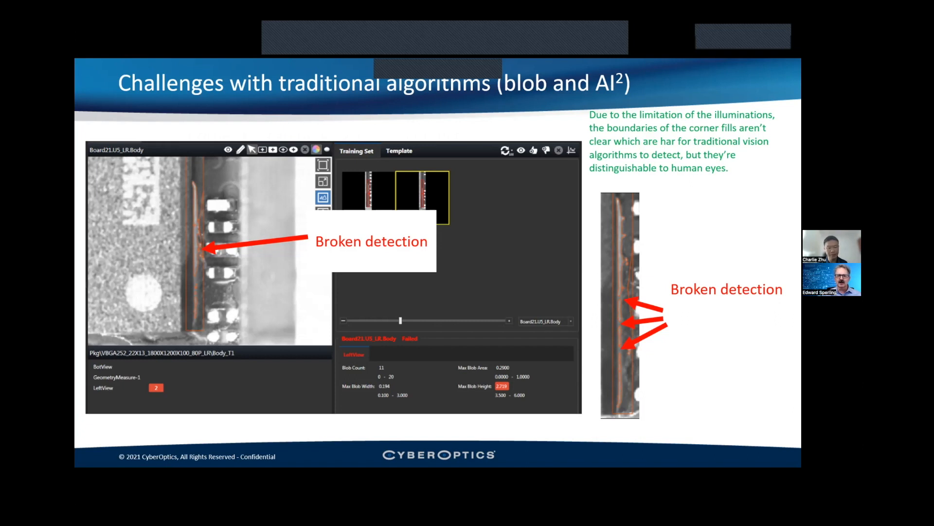
Advance the slideshow from the left corner fill results to the Detected defects slide
key(Right)
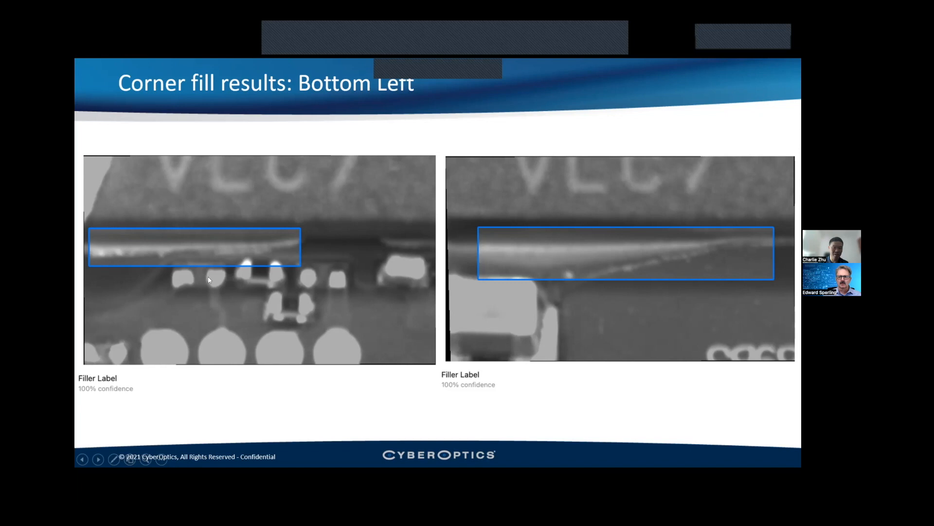
mouse_move(182, 275)
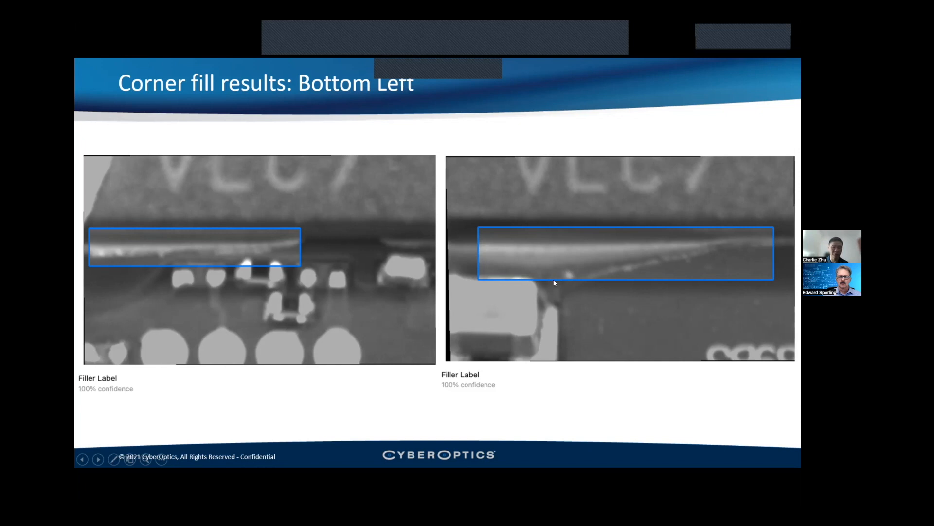
mouse_move(569, 271)
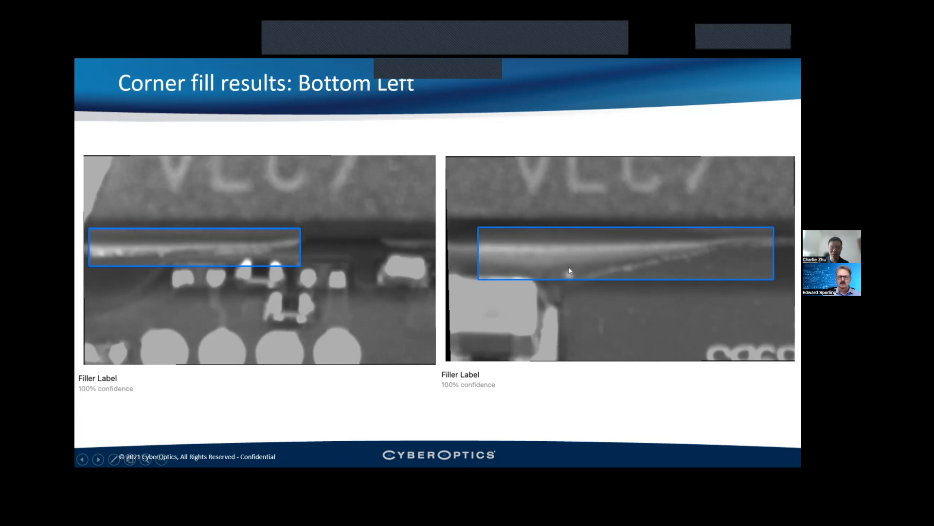
mouse_move(569, 283)
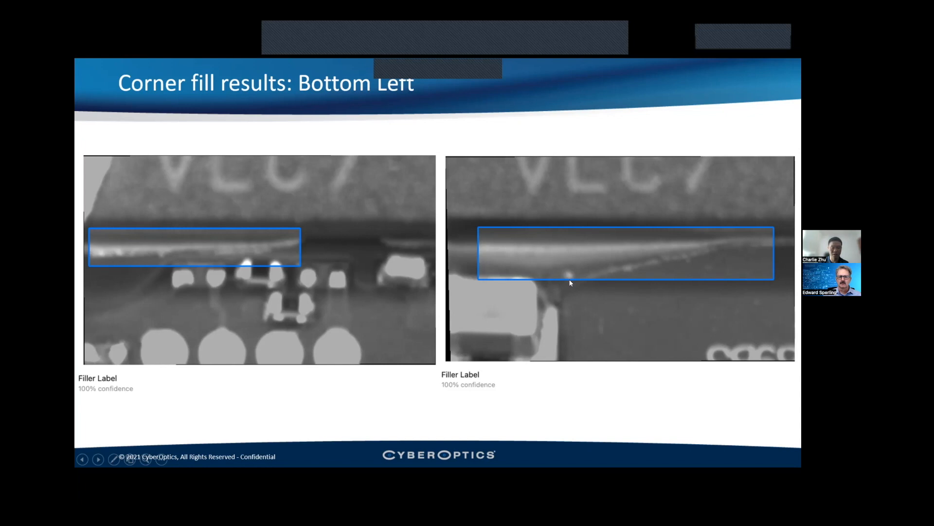
mouse_move(565, 275)
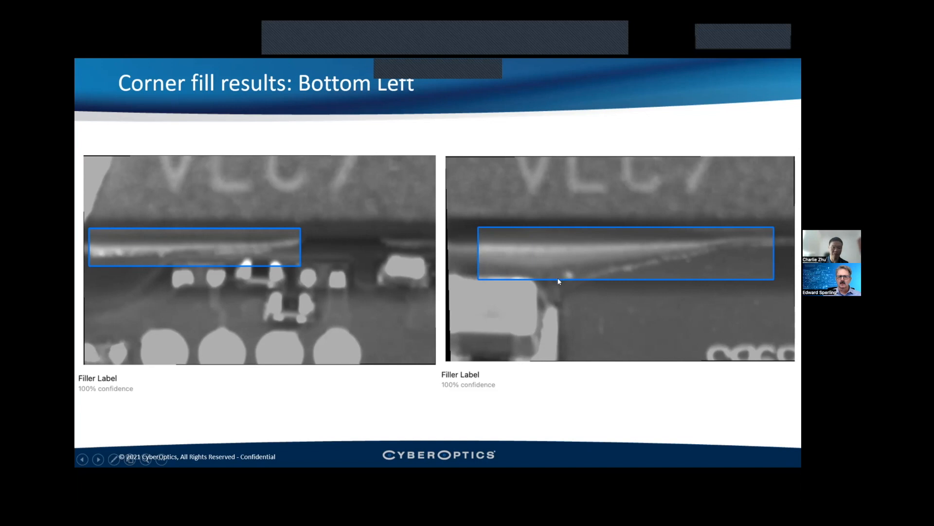
mouse_move(583, 309)
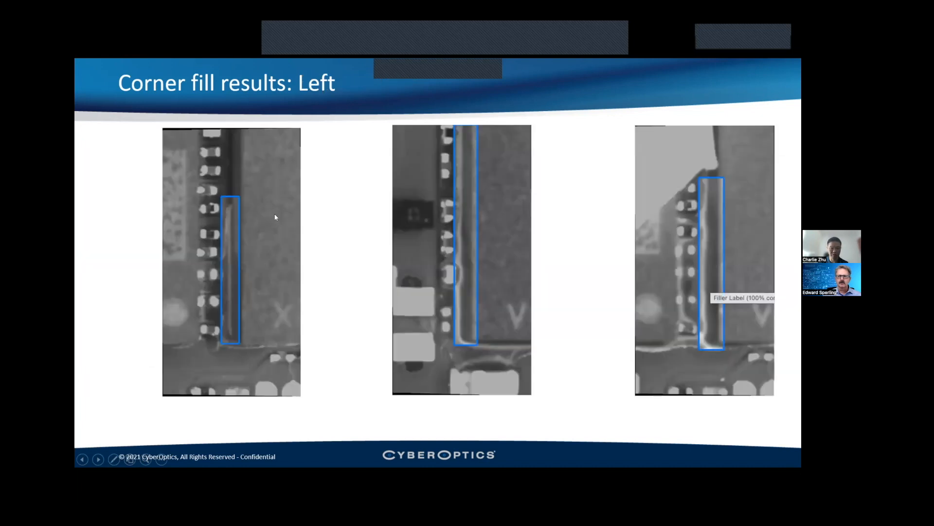
mouse_move(468, 228)
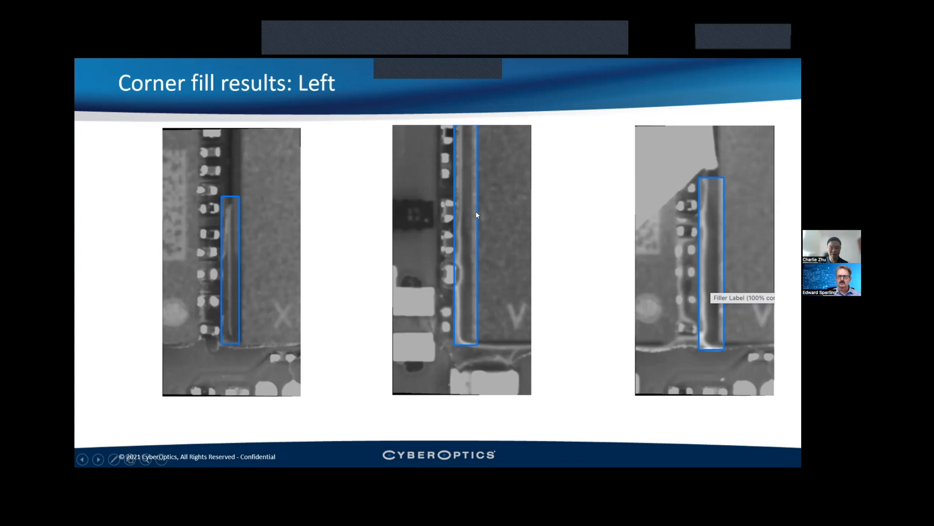
mouse_move(475, 208)
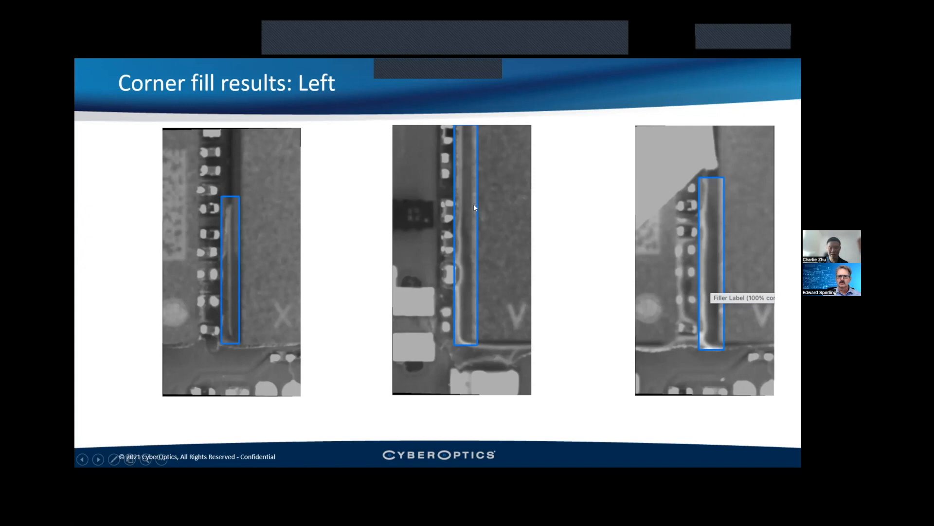
mouse_move(474, 196)
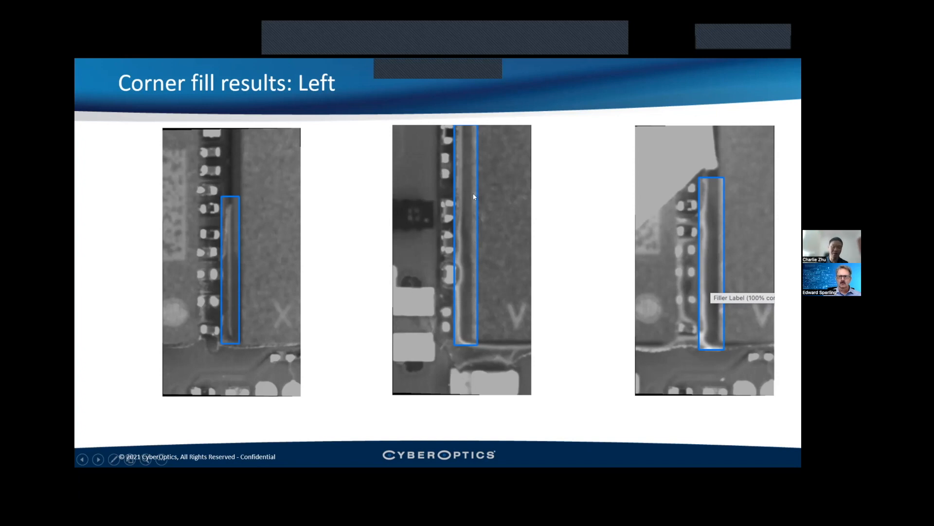
mouse_move(477, 242)
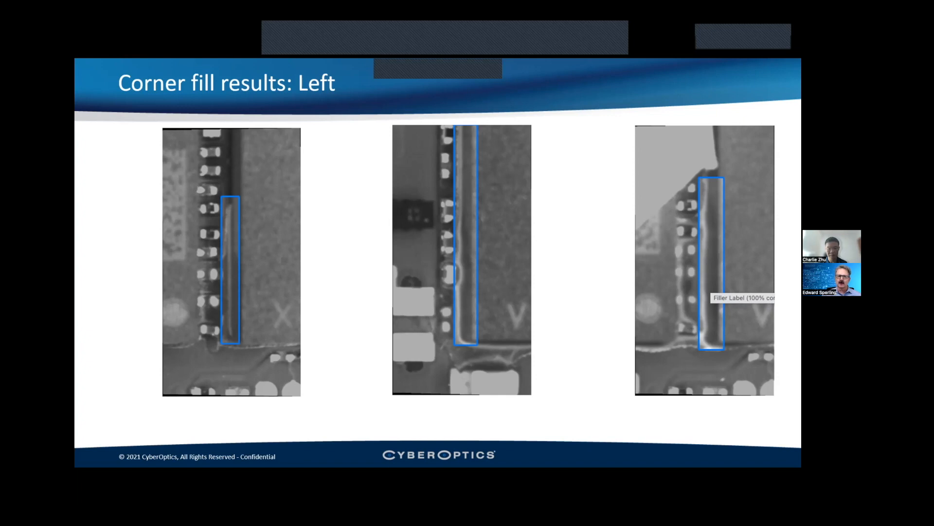
key(Right)
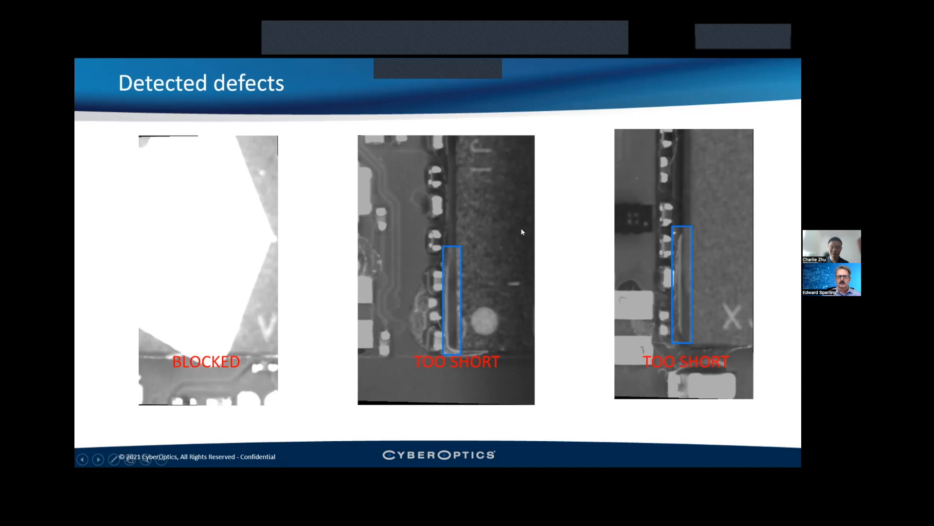
mouse_move(676, 226)
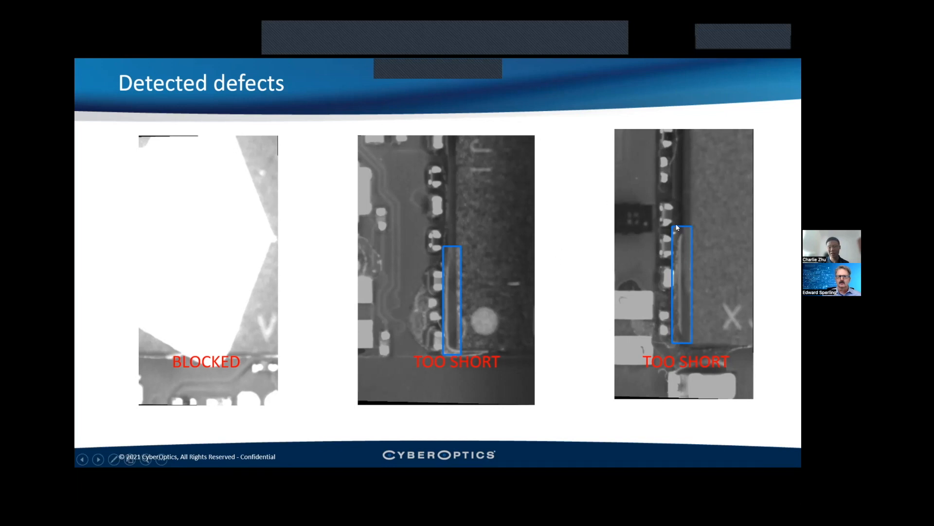
mouse_move(638, 323)
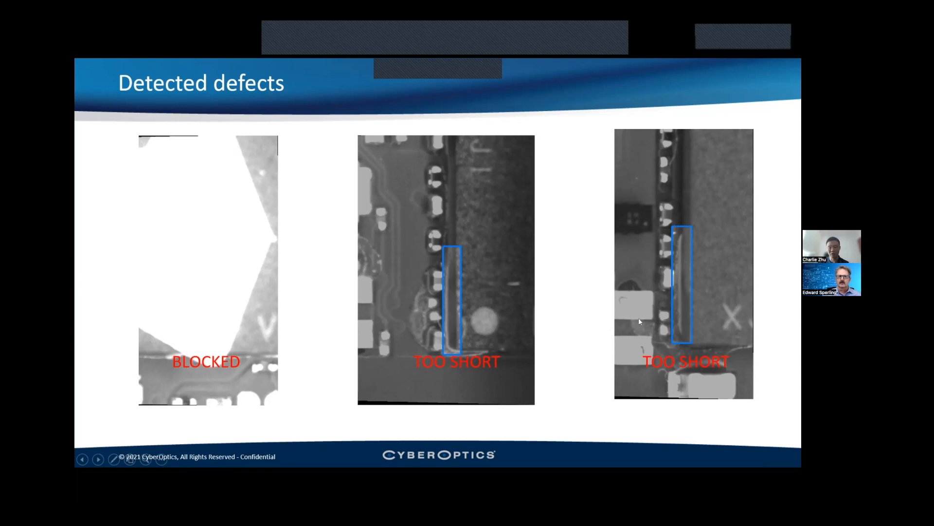
mouse_move(461, 327)
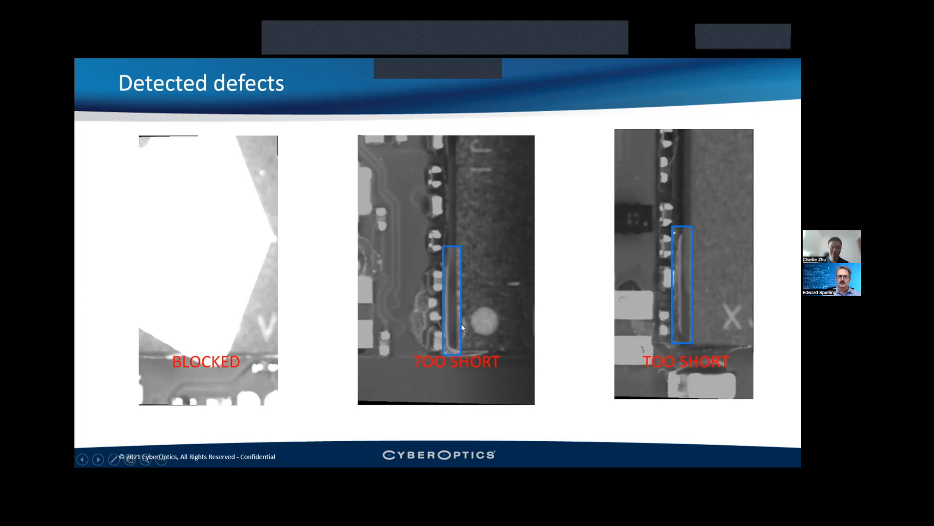
mouse_move(281, 300)
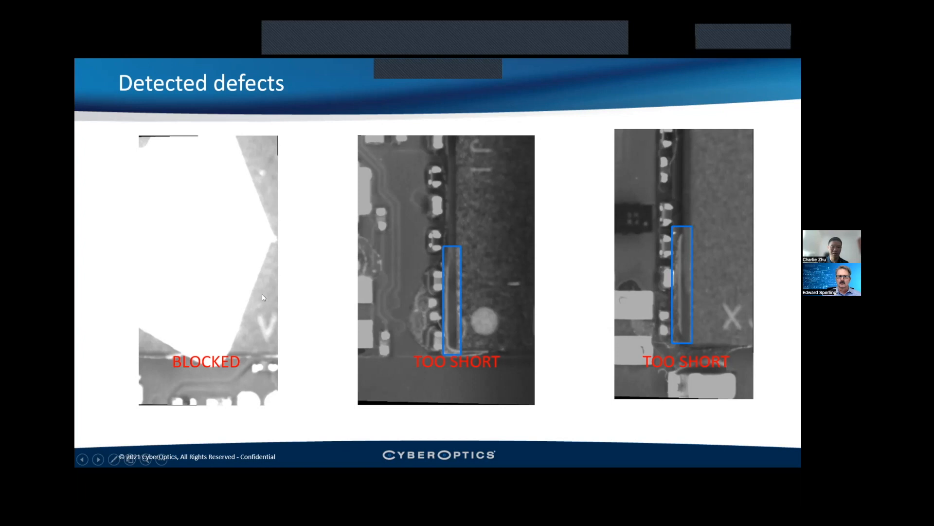
mouse_move(267, 265)
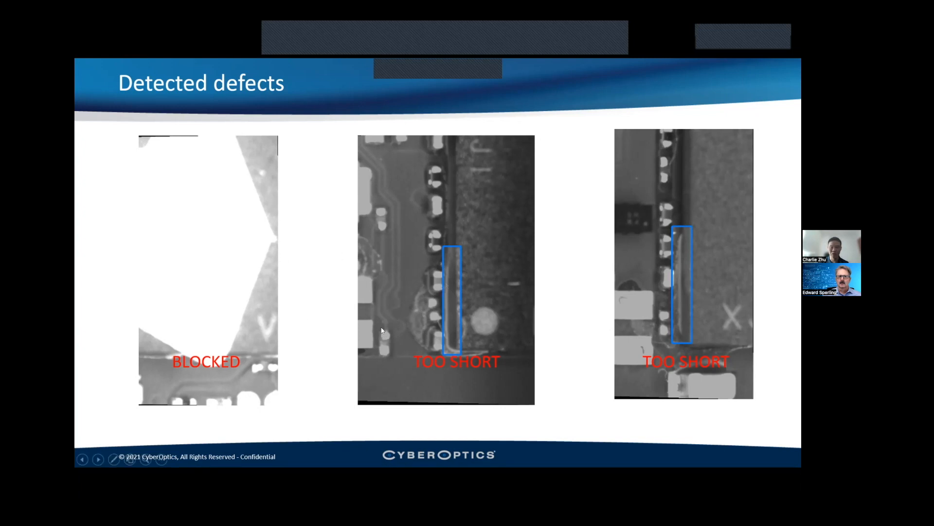
mouse_move(208, 312)
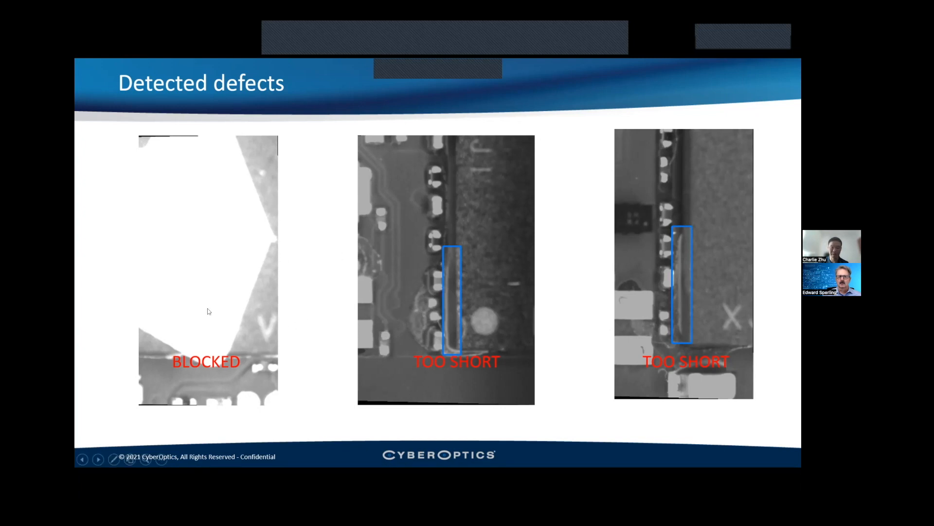
mouse_move(217, 322)
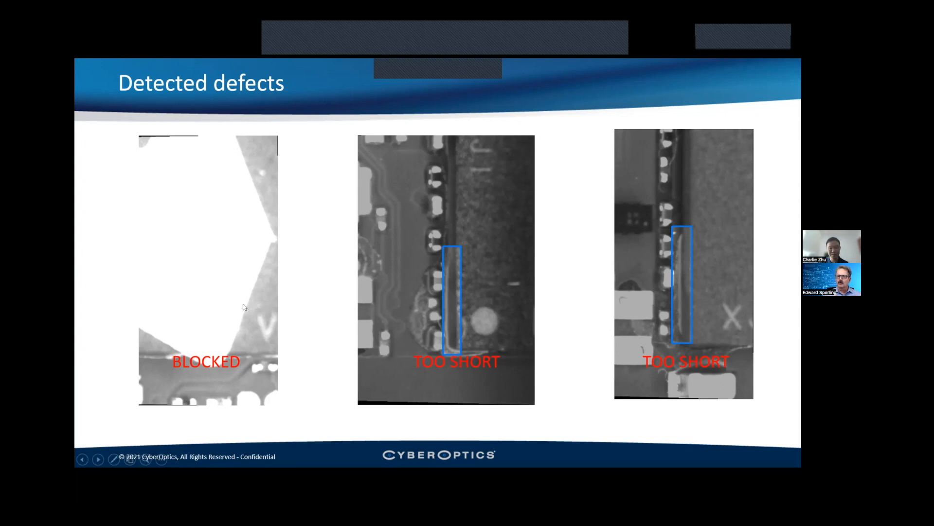
mouse_move(230, 309)
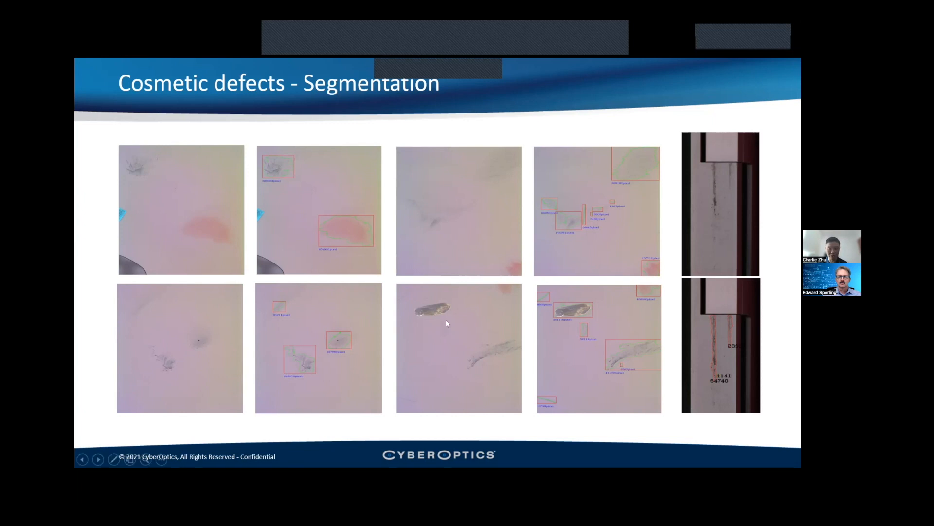
mouse_move(577, 311)
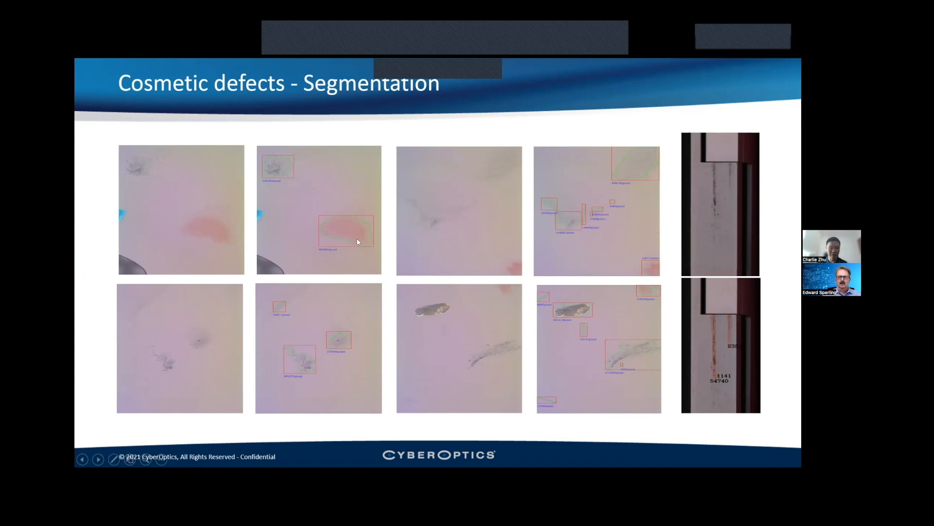
mouse_move(365, 228)
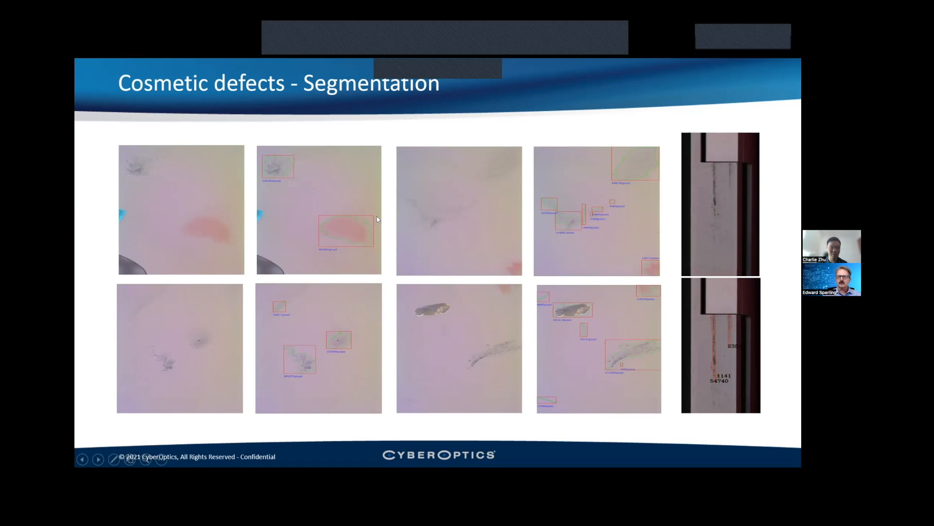
mouse_move(365, 231)
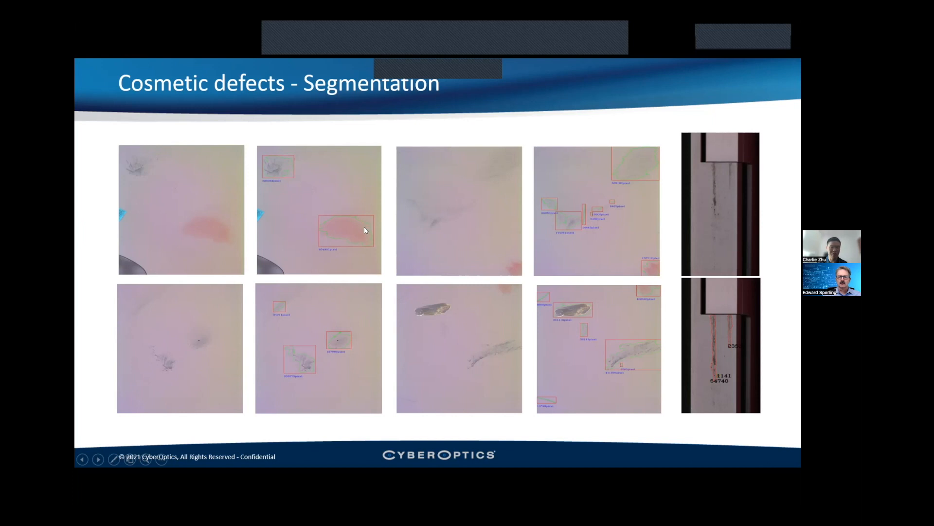
mouse_move(356, 221)
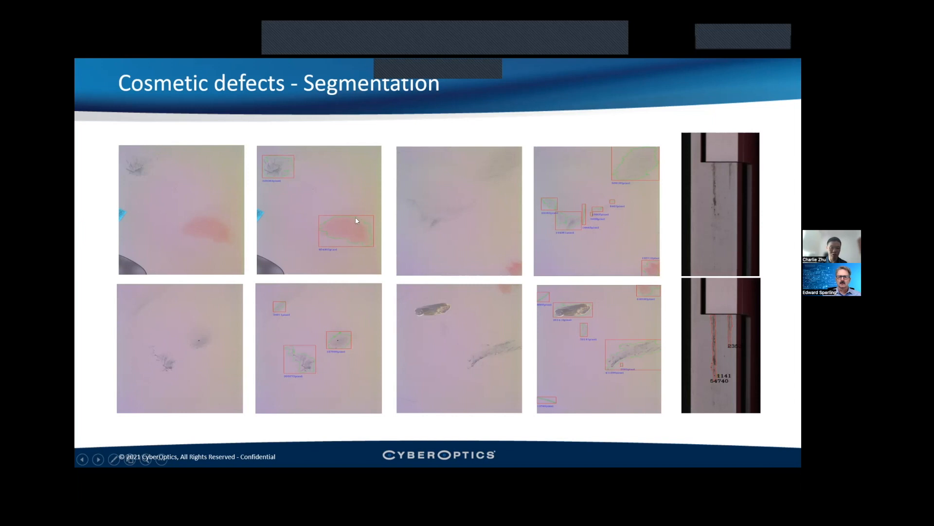
mouse_move(370, 249)
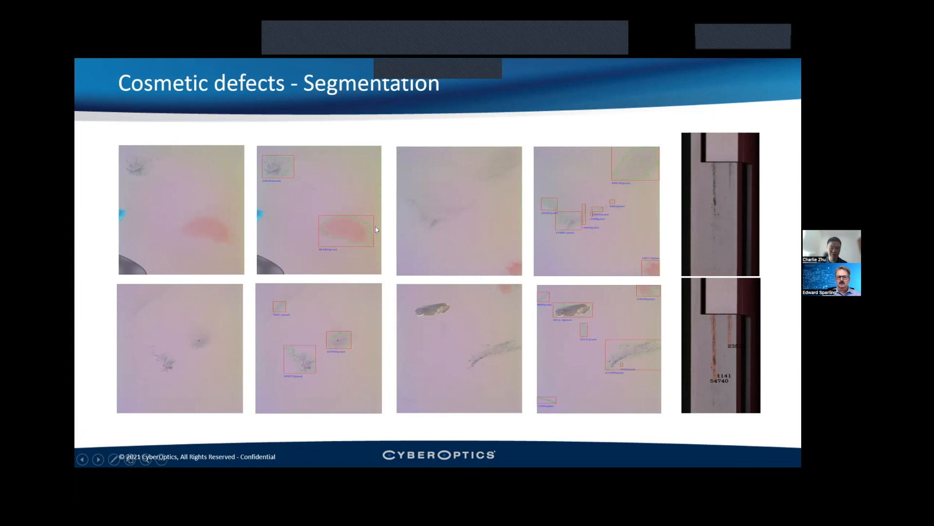
mouse_move(428, 315)
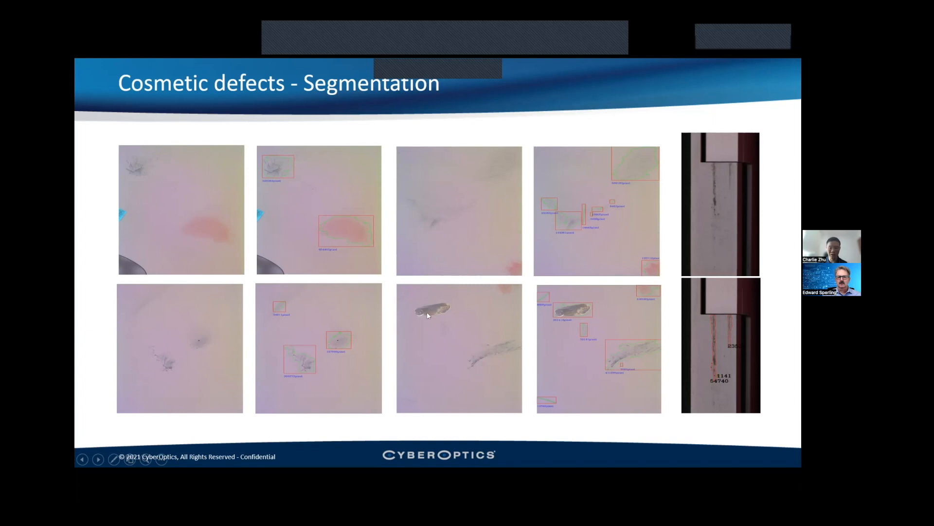
mouse_move(434, 313)
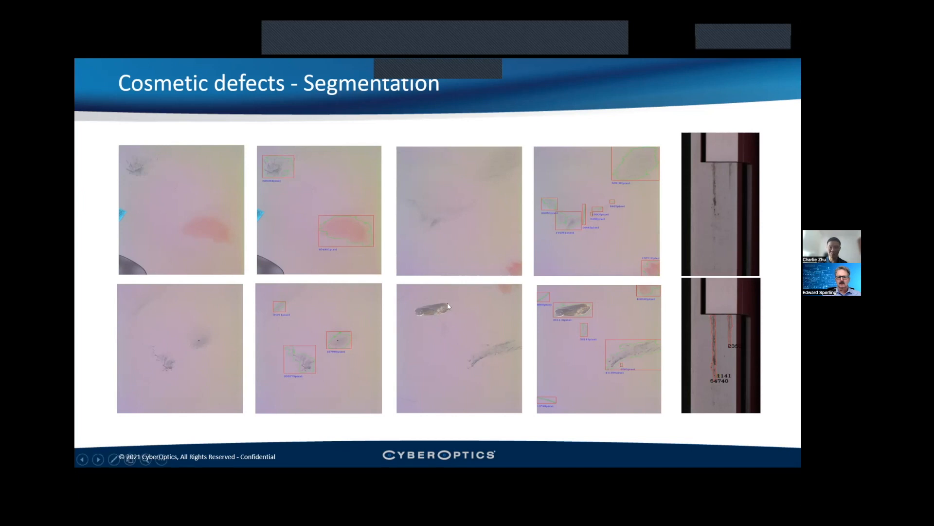
mouse_move(444, 308)
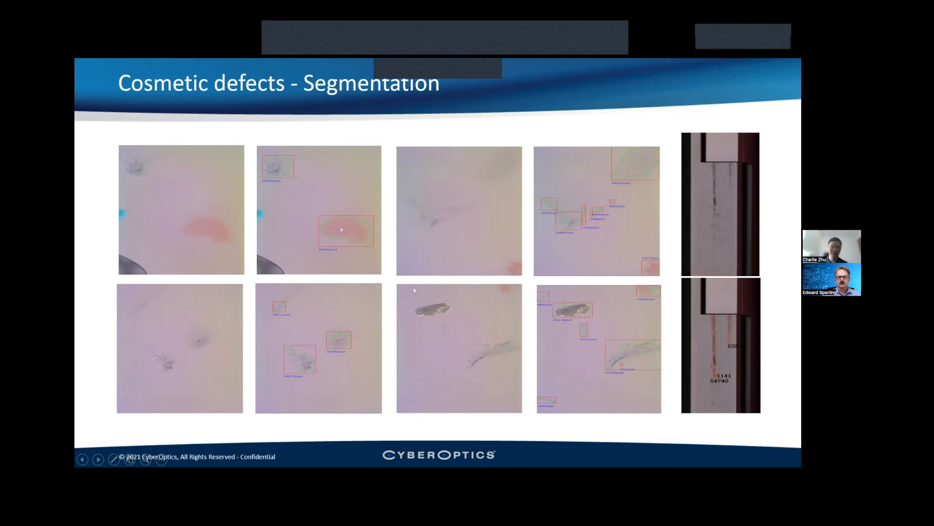
mouse_move(288, 173)
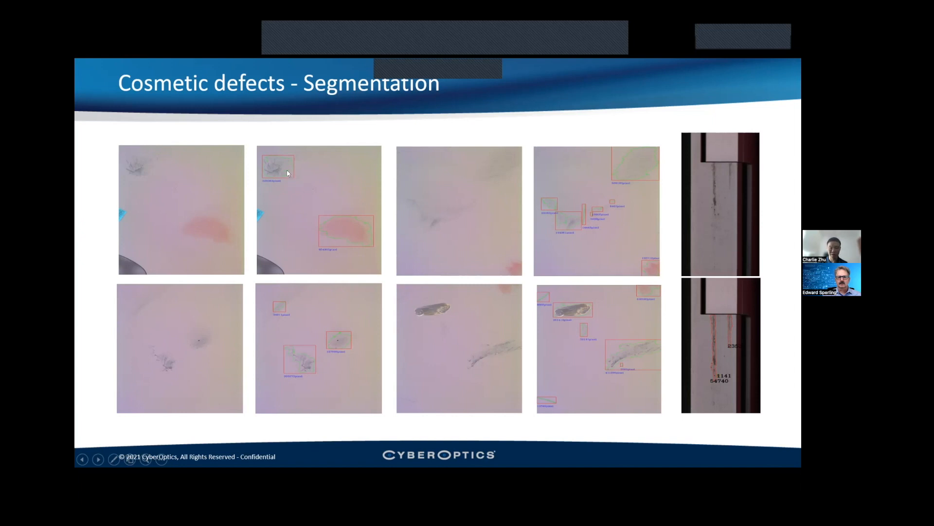
mouse_move(320, 180)
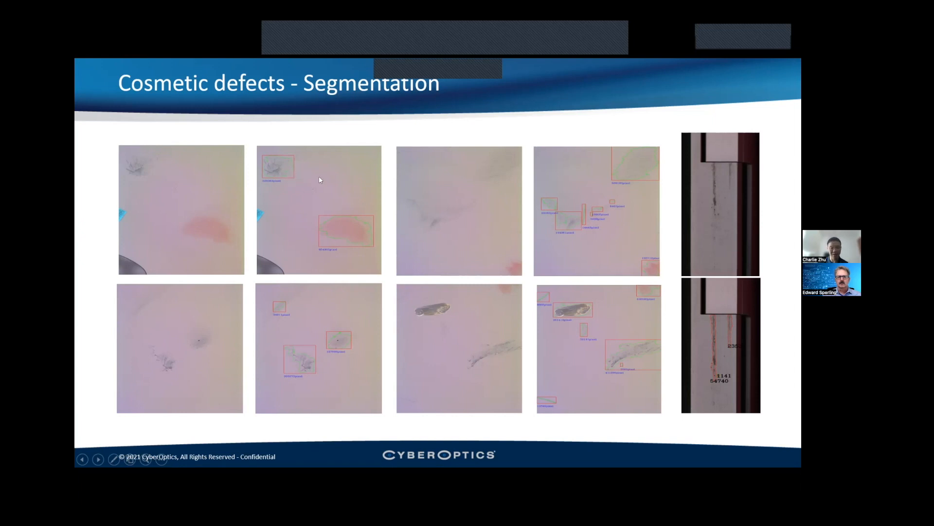
mouse_move(333, 181)
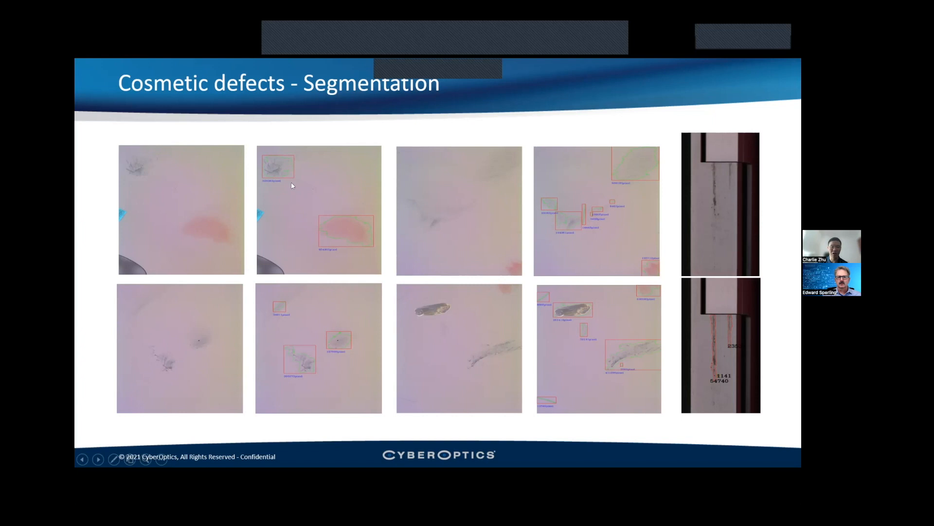
mouse_move(291, 177)
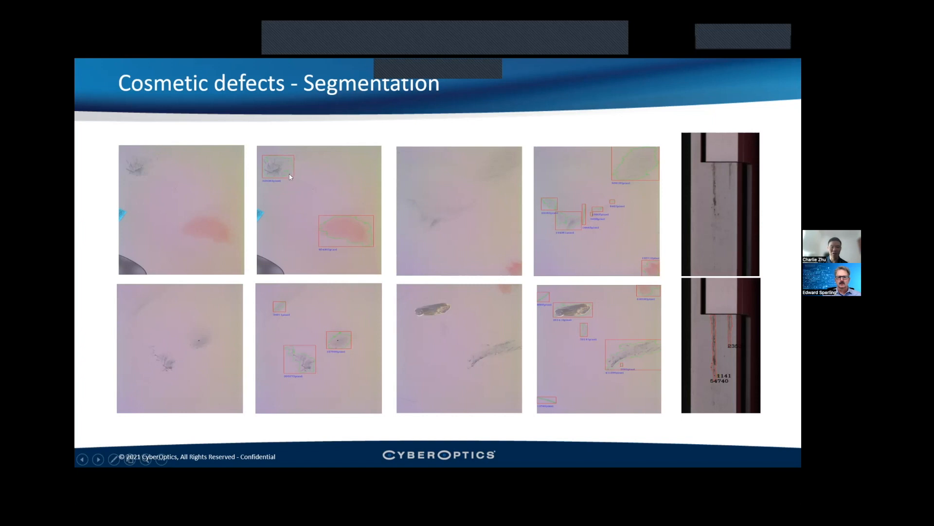
mouse_move(286, 167)
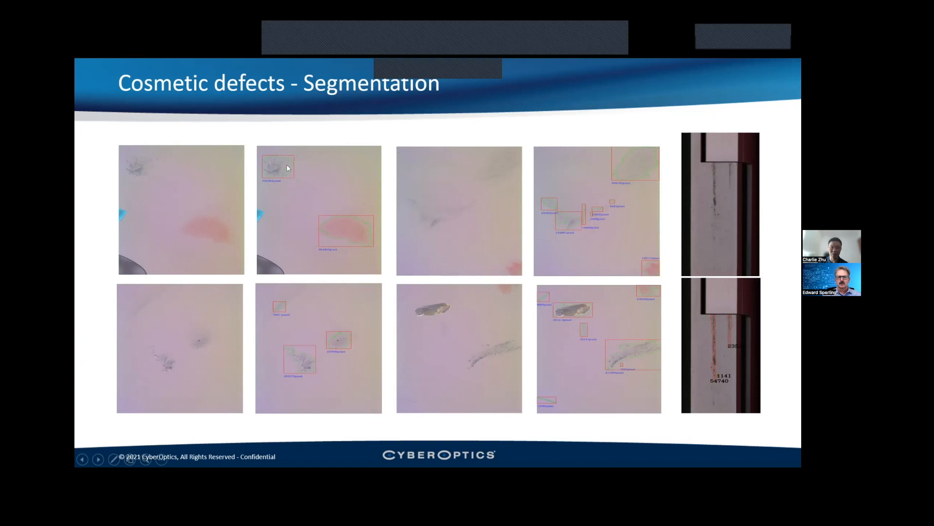
mouse_move(291, 171)
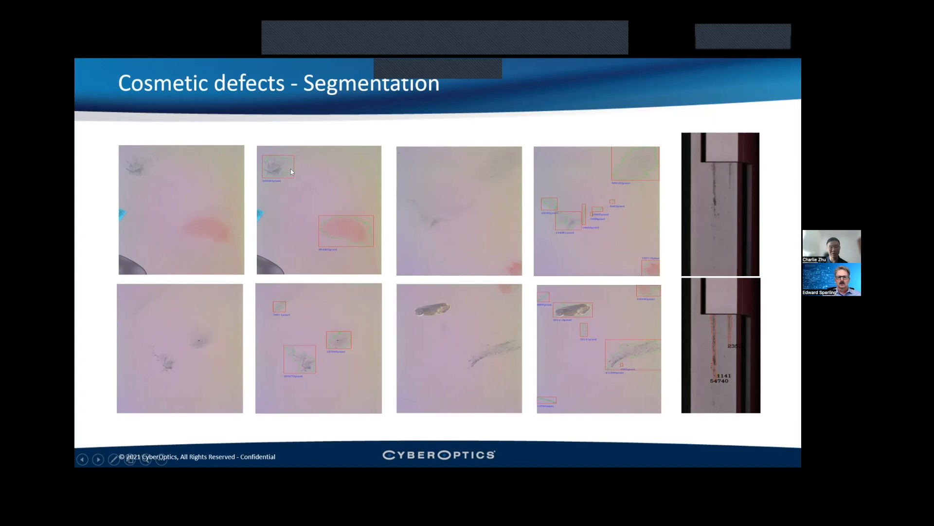